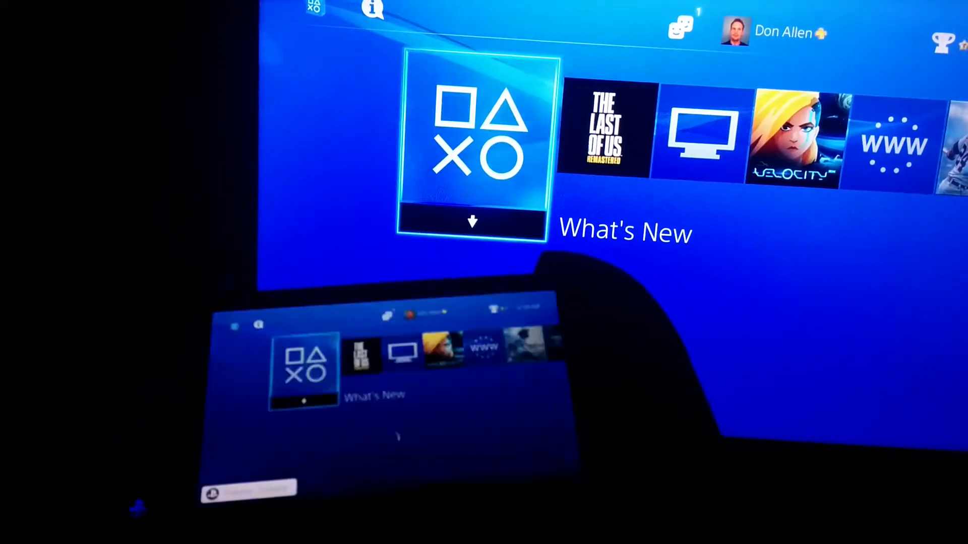
scroll("right", 3)
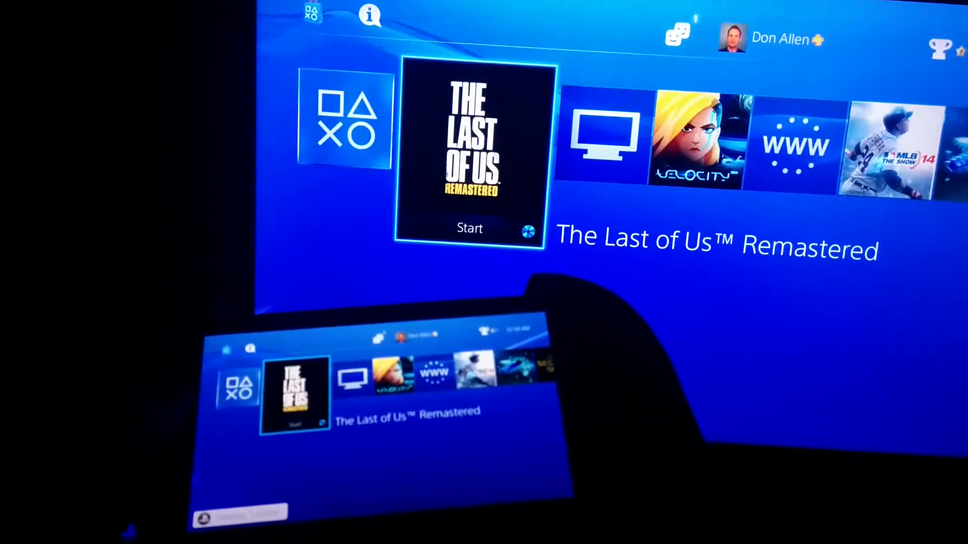
scroll("right", 3)
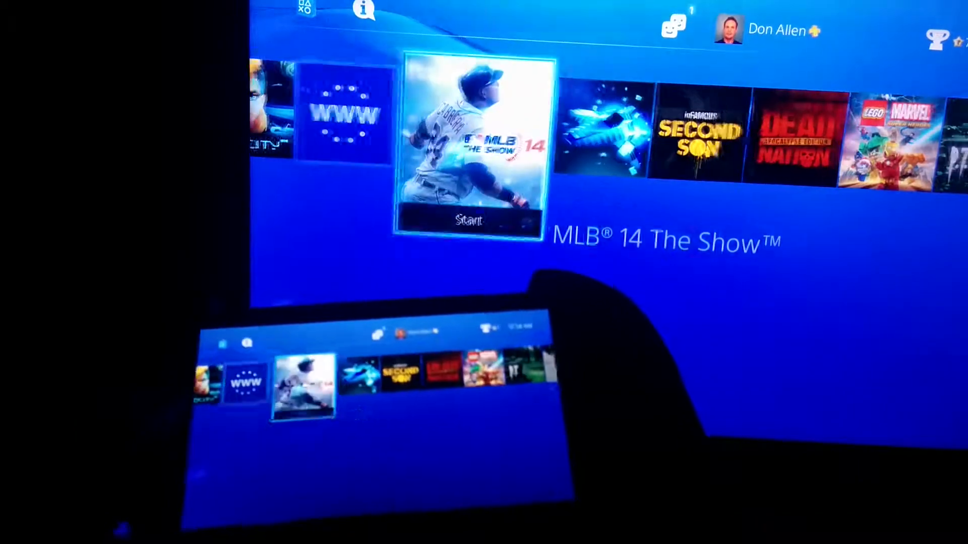
scroll("right", 3)
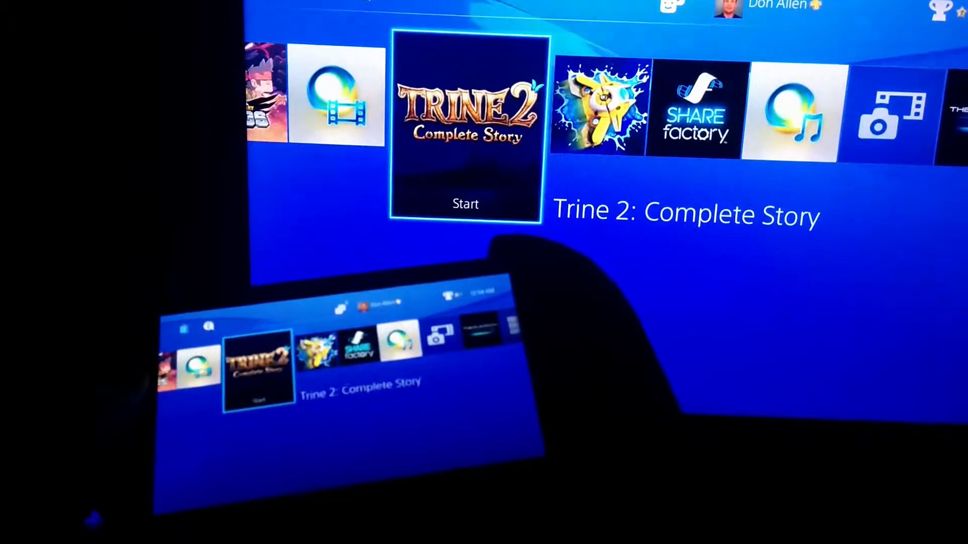
scroll("right", 3)
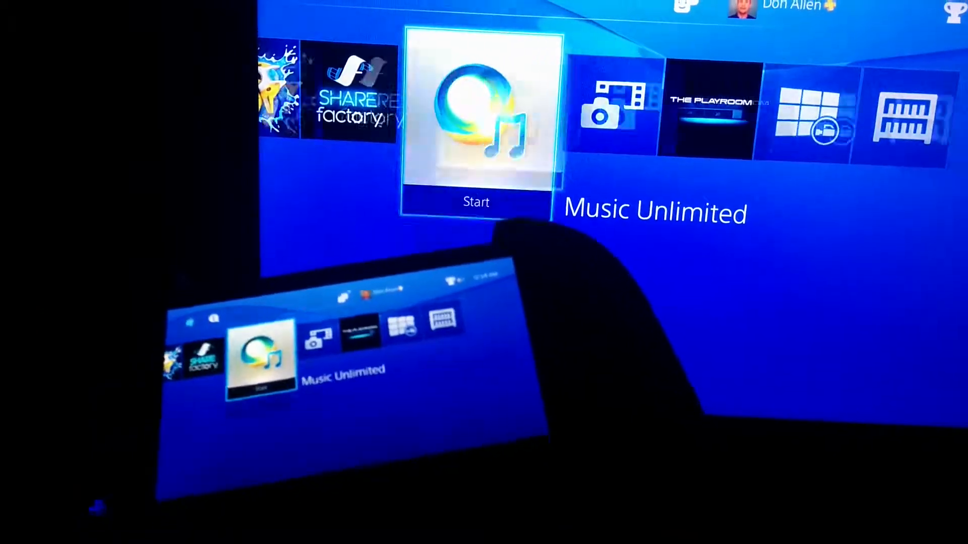
scroll("left", 3)
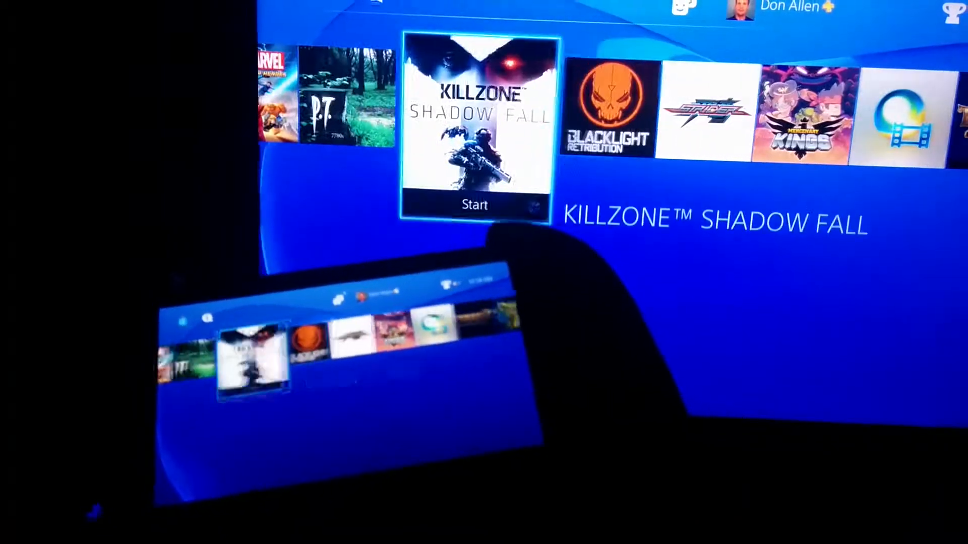
scroll("left", 3)
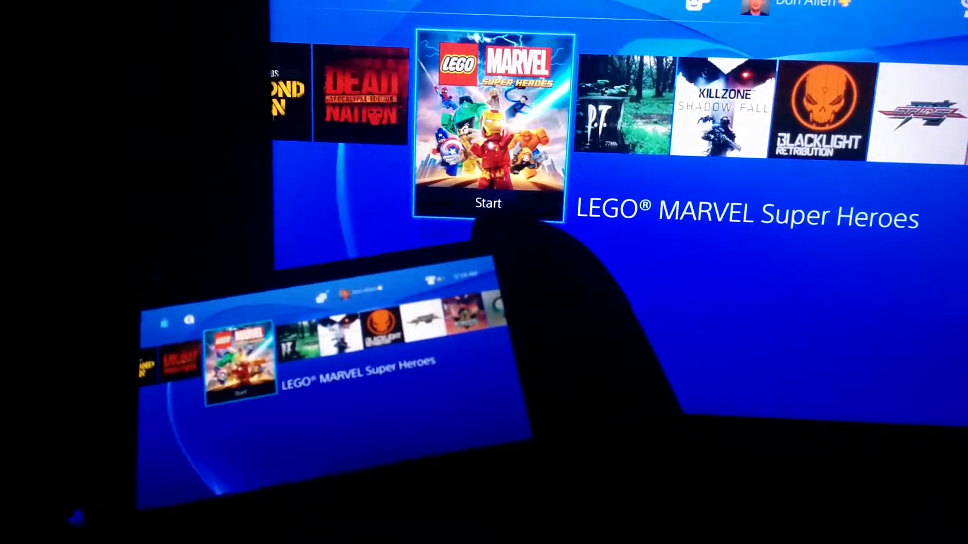
scroll("left", 3)
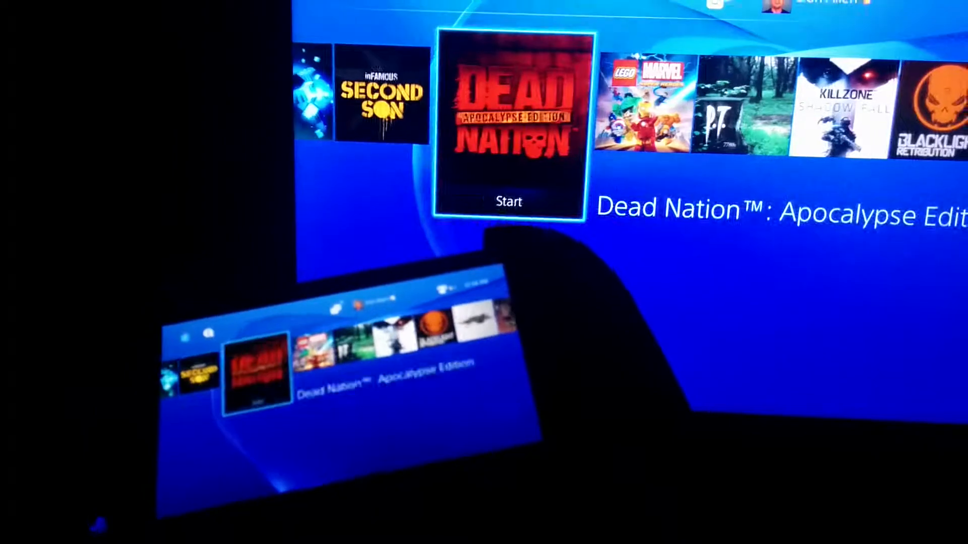
scroll("left", 3)
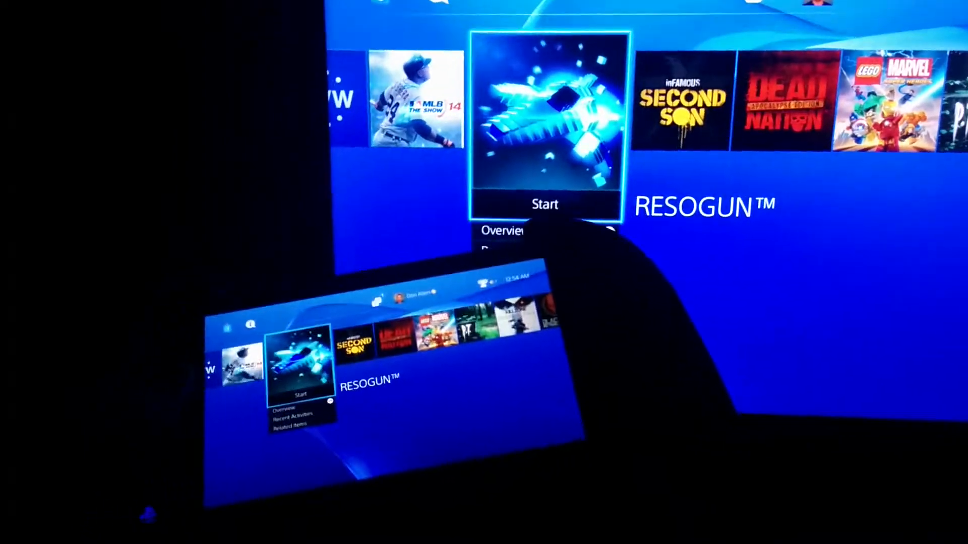